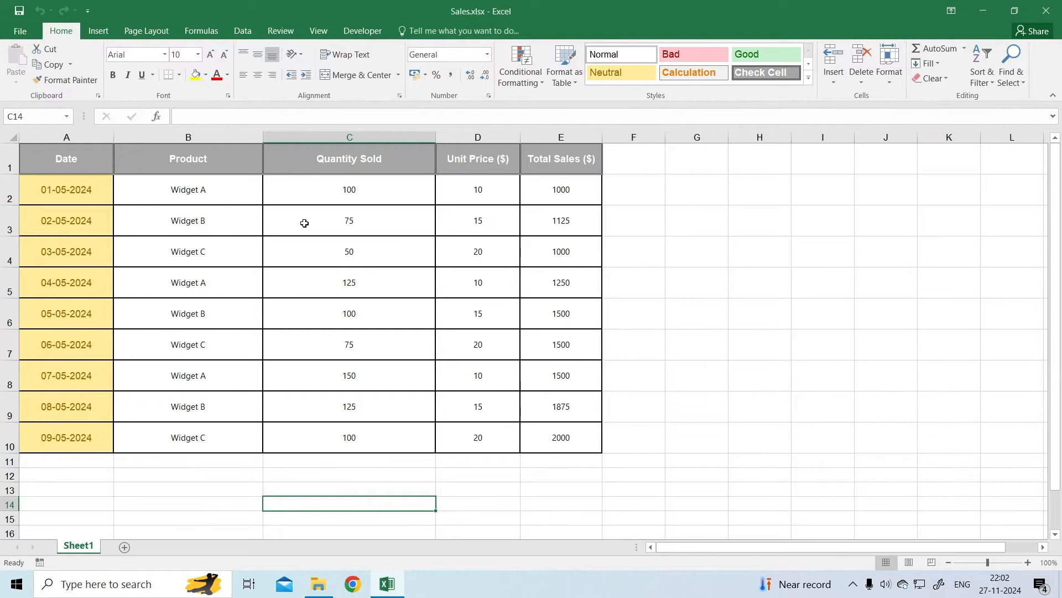
mouse_move(306, 259)
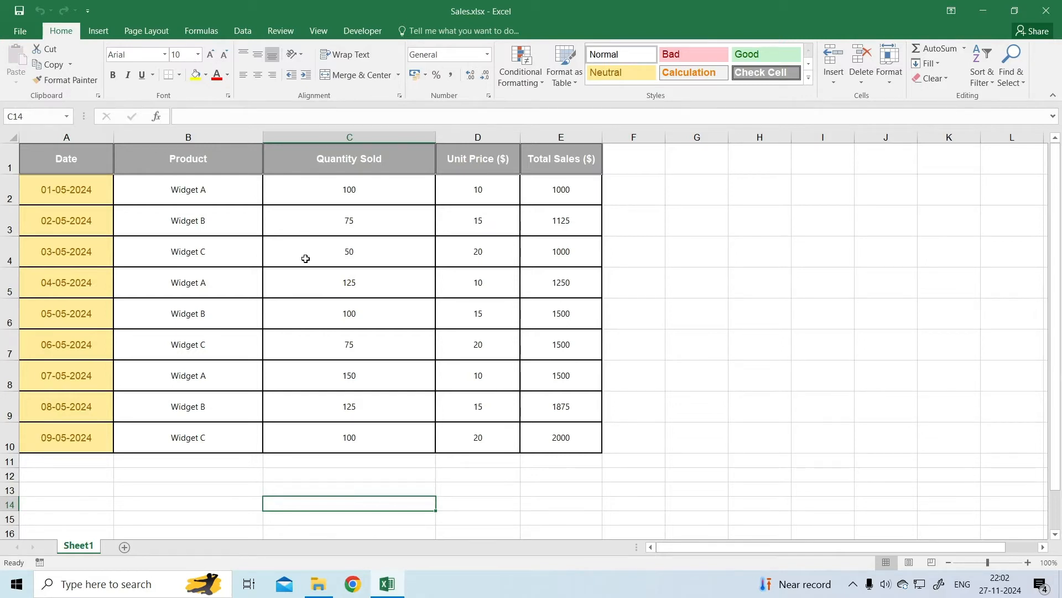
mouse_move(298, 240)
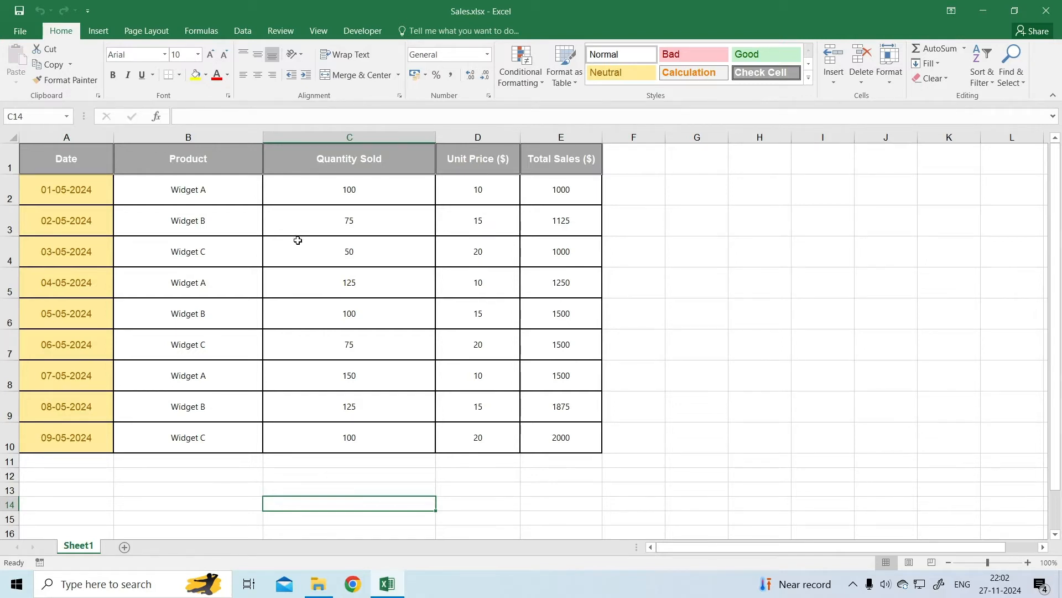
Reach the Trust Center page of Excel Options via the File menu
left_click(20, 31)
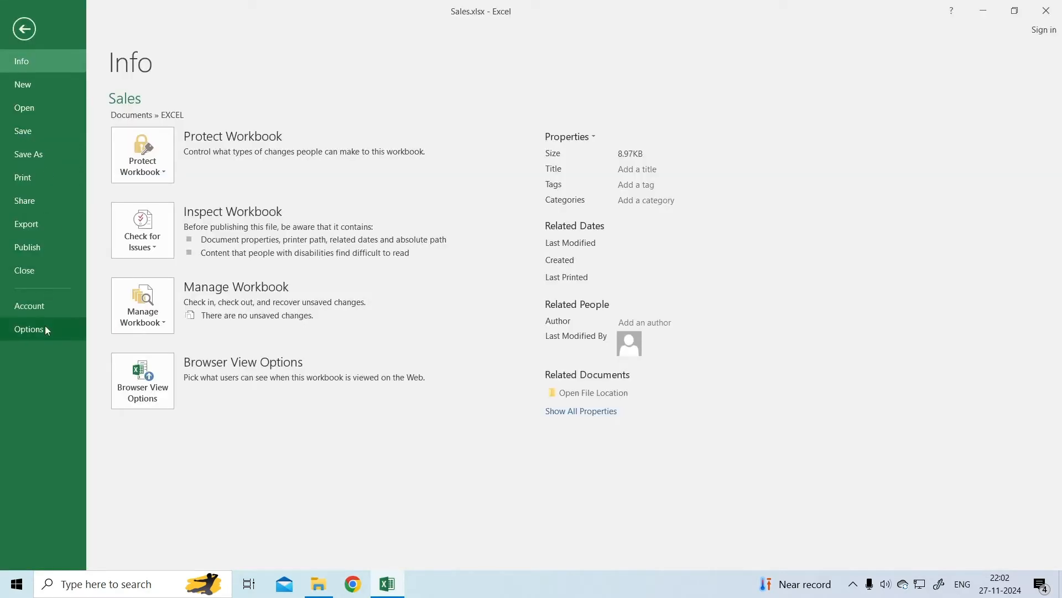
left_click(29, 328)
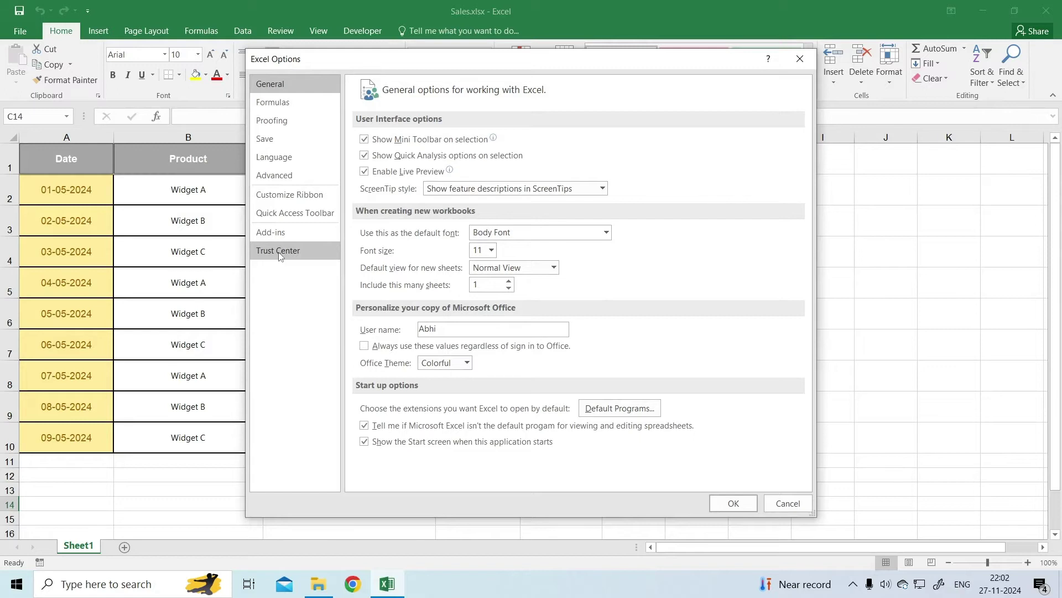
left_click(278, 250)
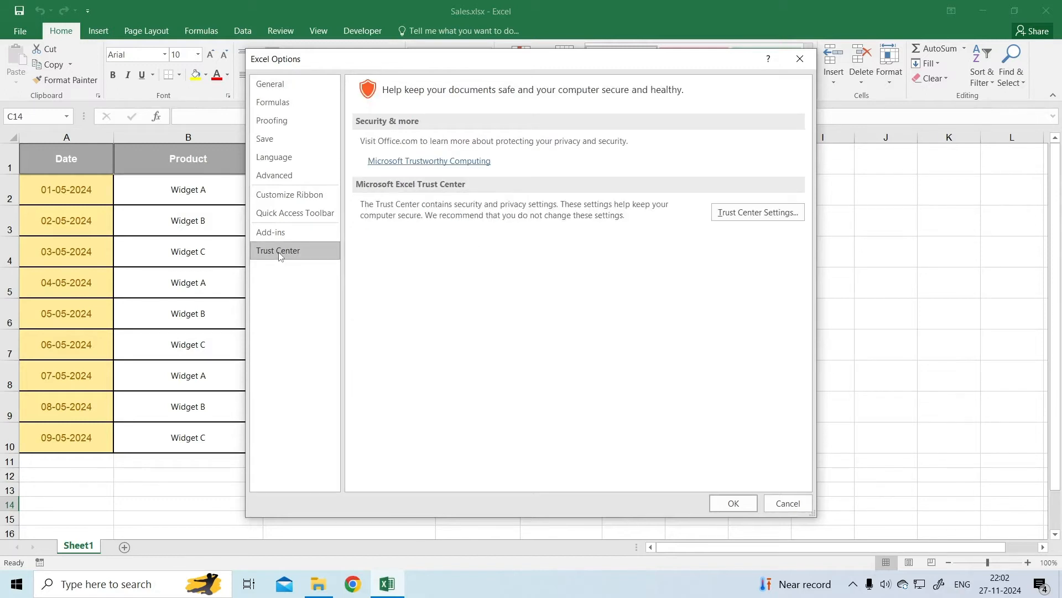
In Trust Center Settings' Protected View page, uncheck 'Enable Protected View for Outlook attachments'
left_click(758, 211)
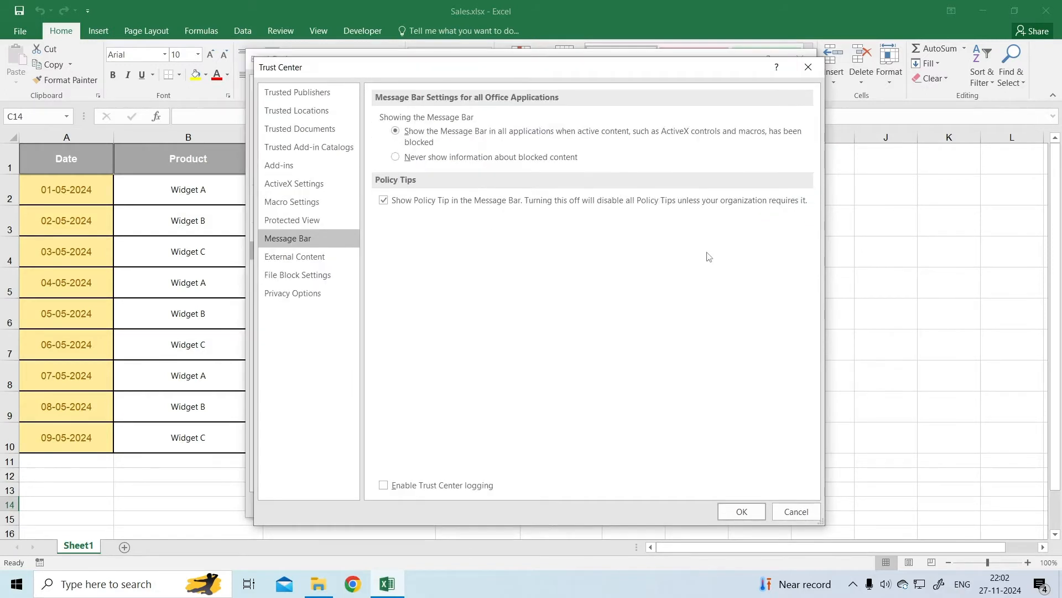
mouse_move(675, 254)
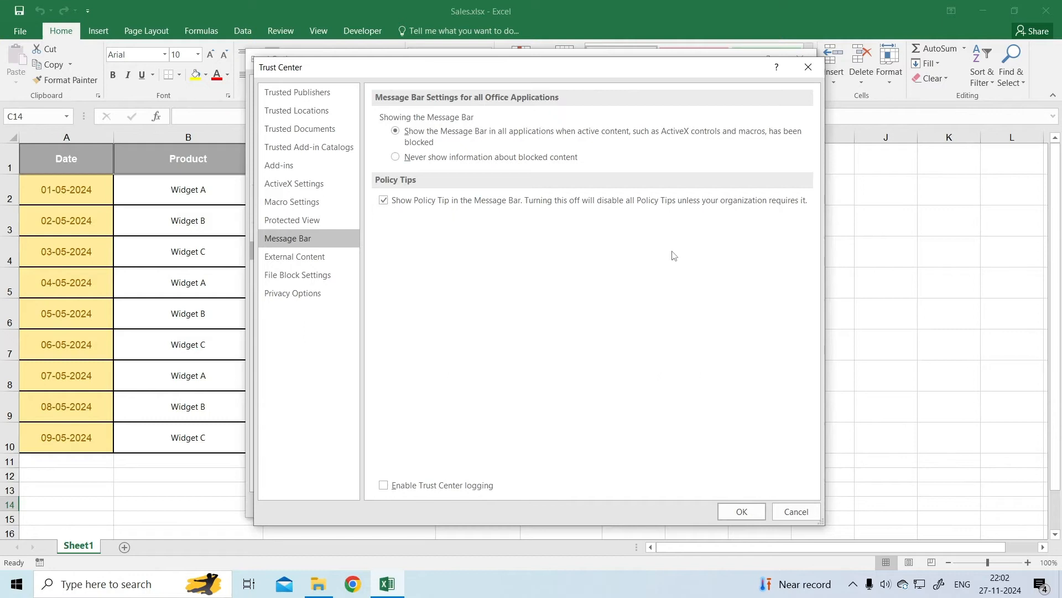
left_click(292, 219)
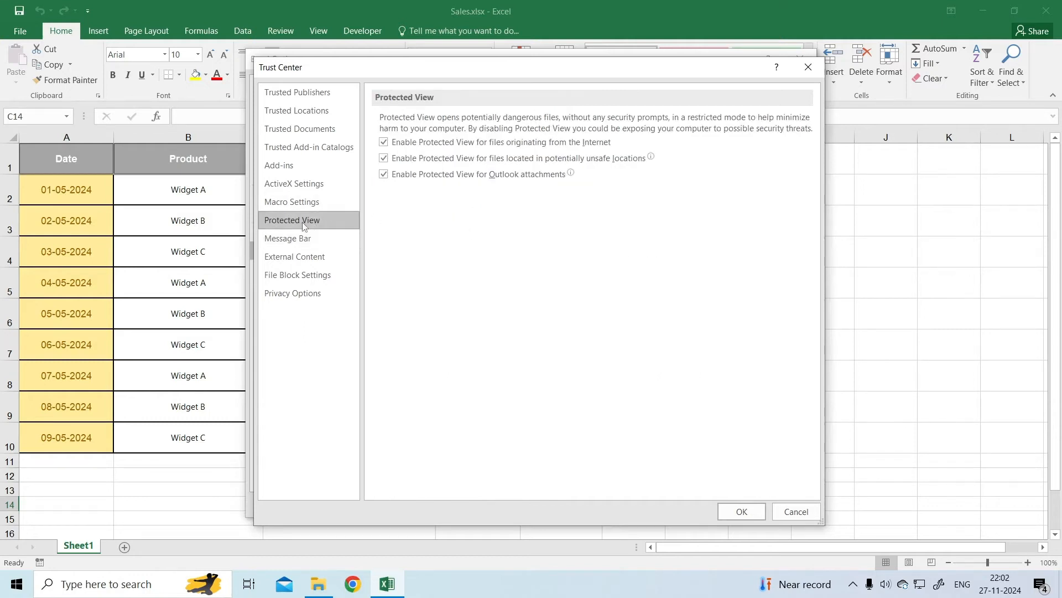
left_click(383, 174)
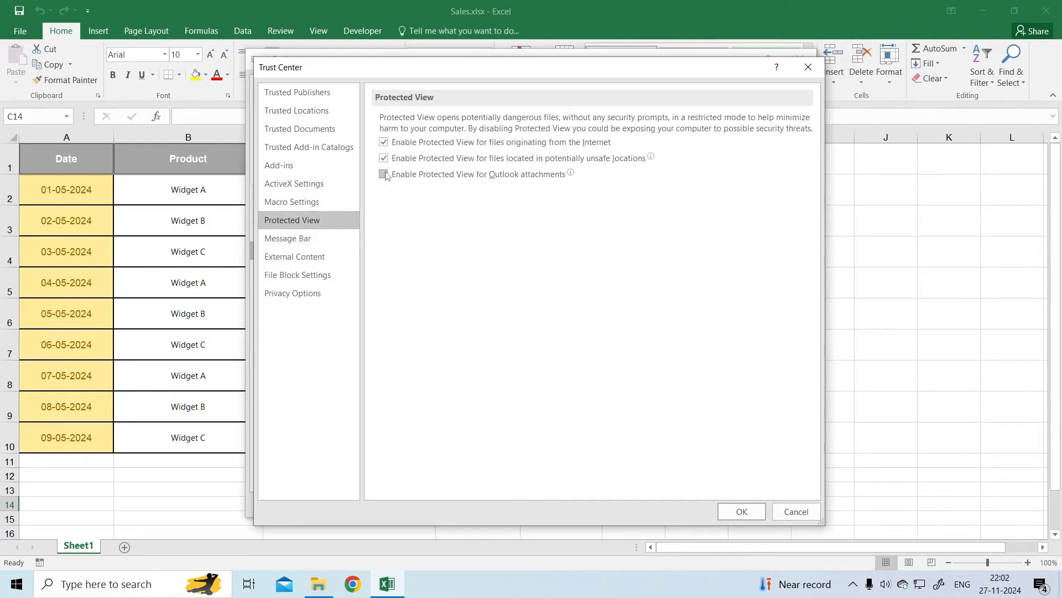